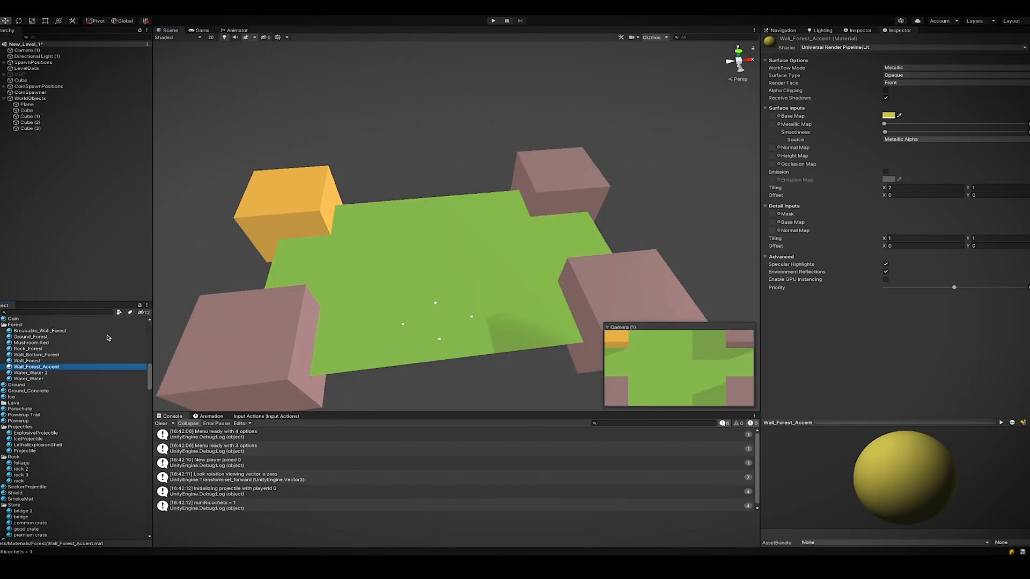
Finish the forest level's corner blocks with the accent and wall materials in New_Level_1
click(37, 56)
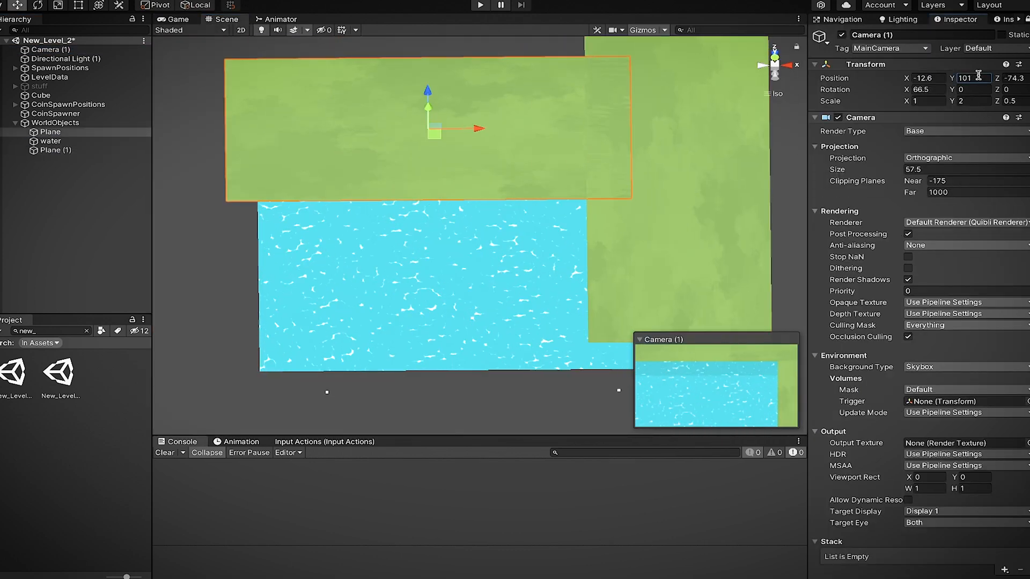
Preview the orange bridges and white stone blocks through the game camera, then resume scene editing
click(176, 18)
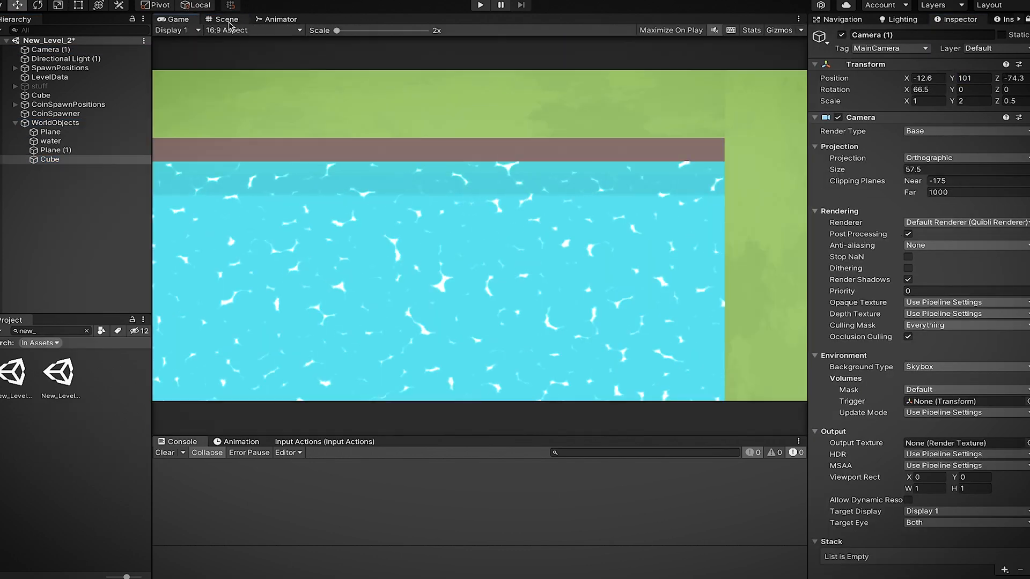
click(226, 18)
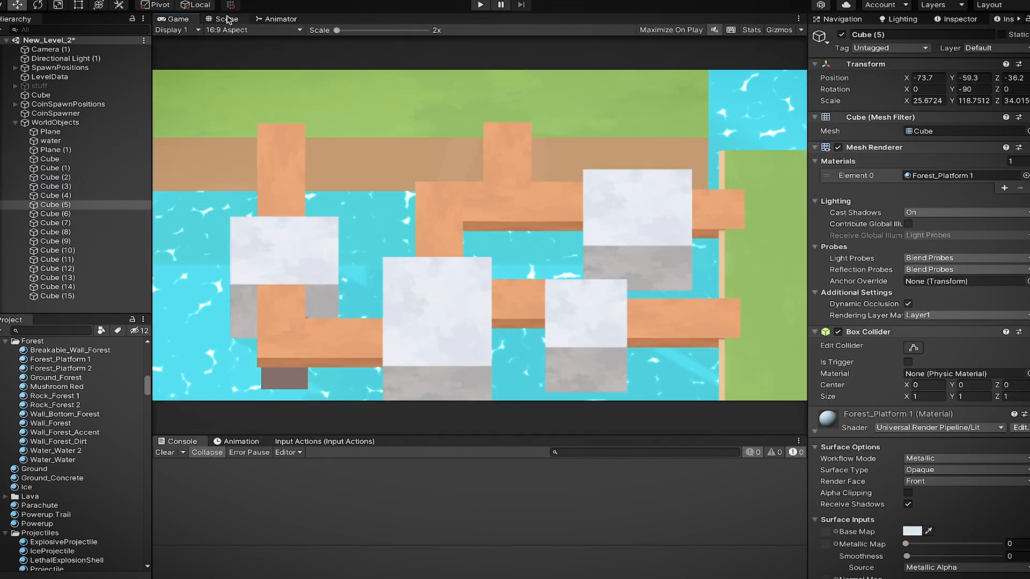
click(224, 18)
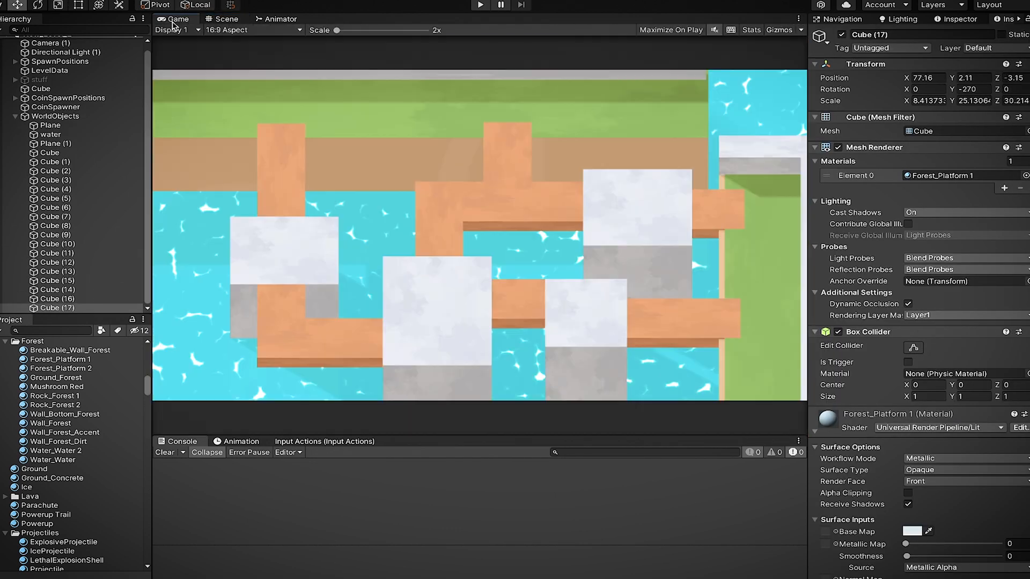
right_click(56, 298)
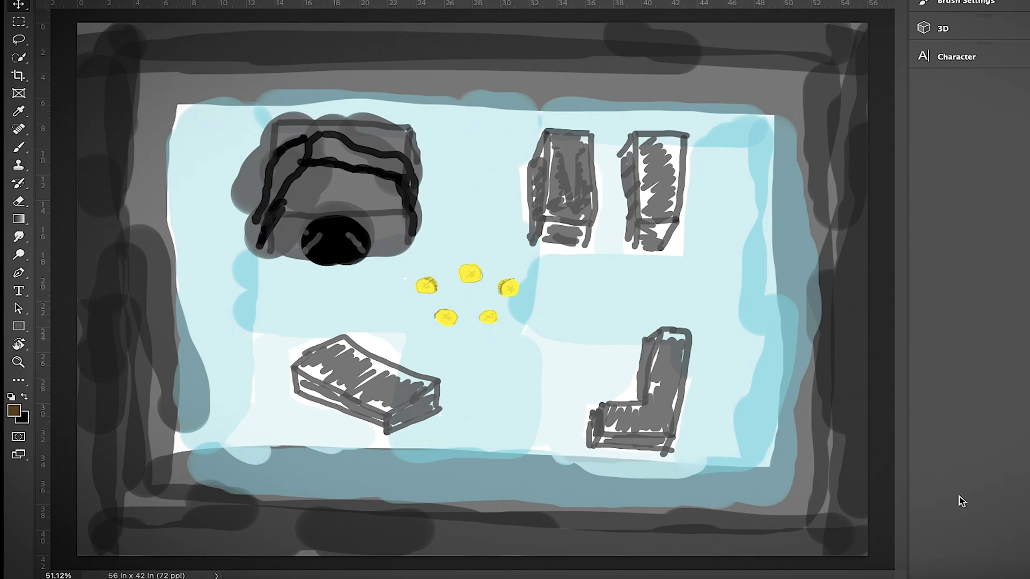
mouse_move(966, 500)
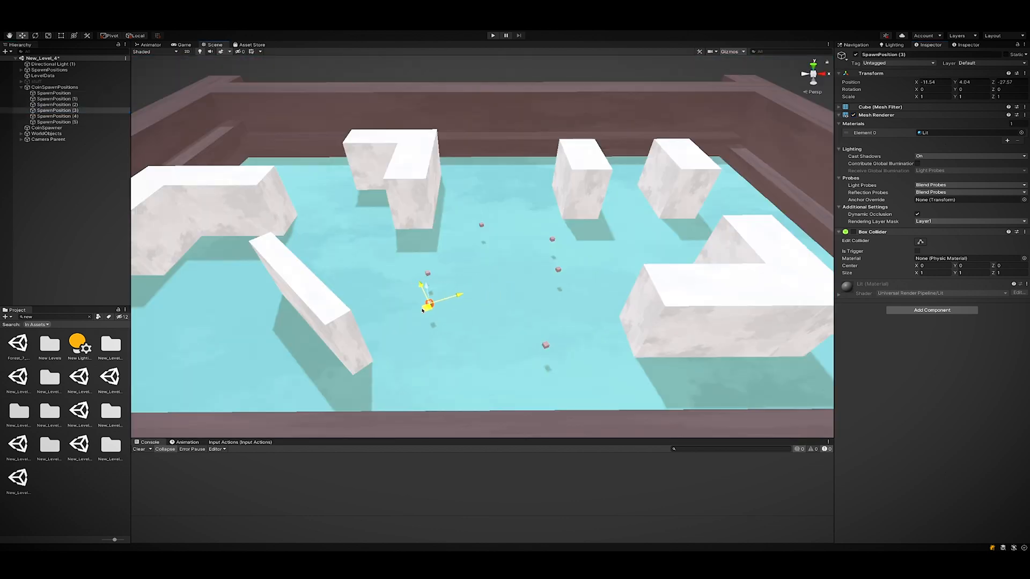
Wrap up New_Level_4's icy floor, brown walls and spawn point layout
click(491, 36)
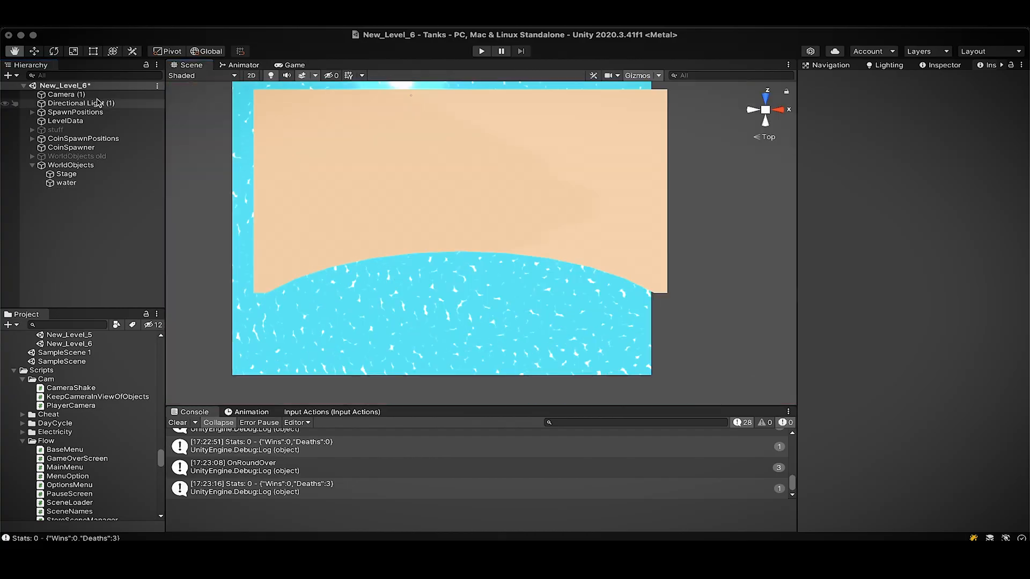
Select the Directional Light in New_Level_6's Hierarchy
click(71, 164)
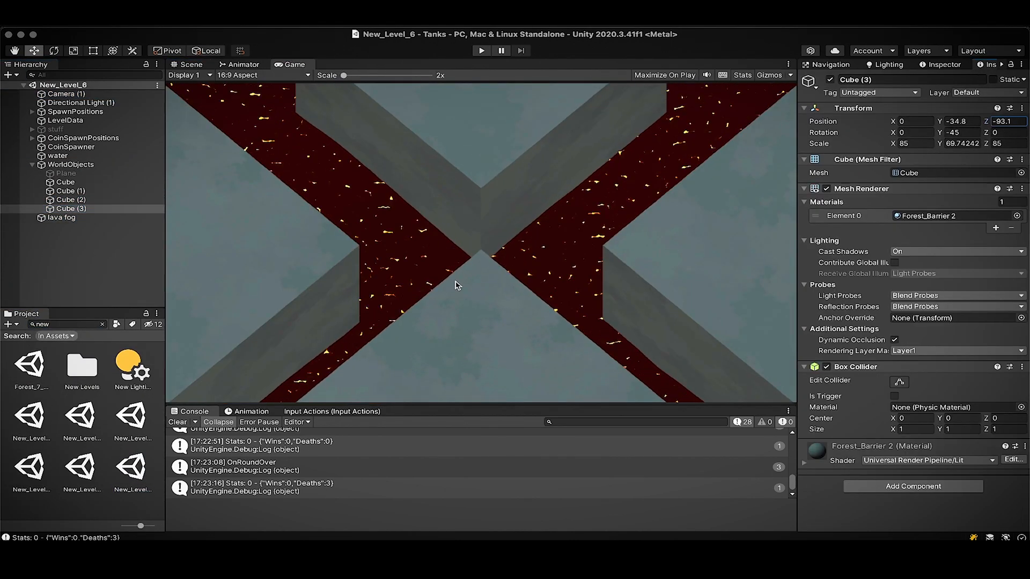
Set a grey diamond platform's position and select the rotating Platforms group
click(190, 64)
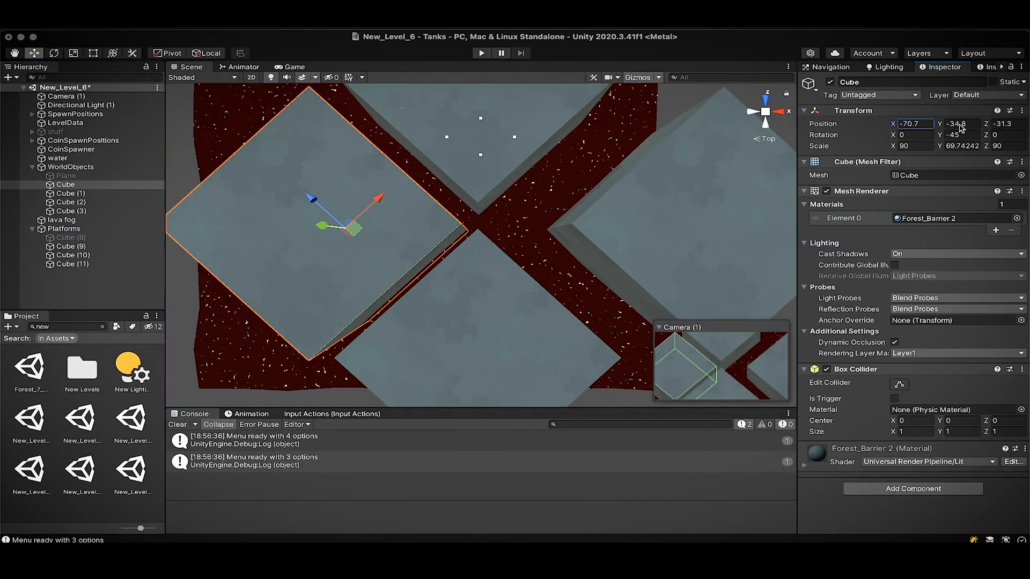
click(481, 53)
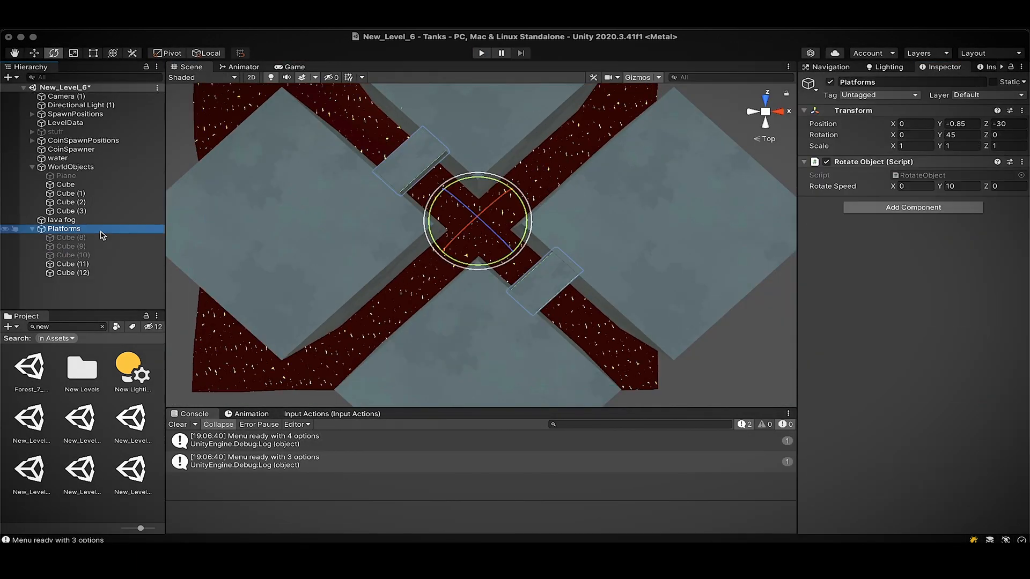
click(481, 53)
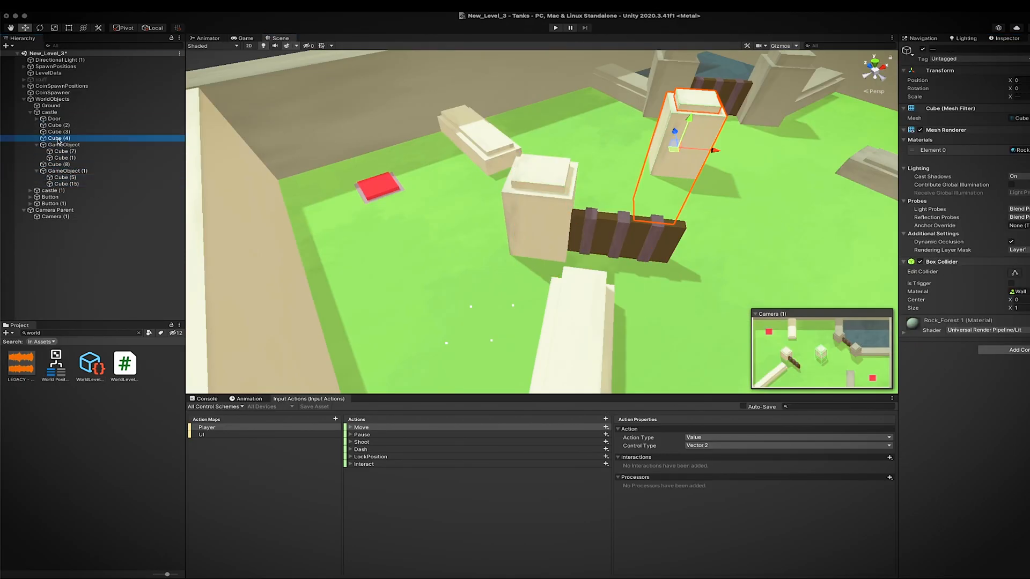
Select the castle wall cubes and angled segment, preview in Play mode, then select Cube (2)
click(58, 236)
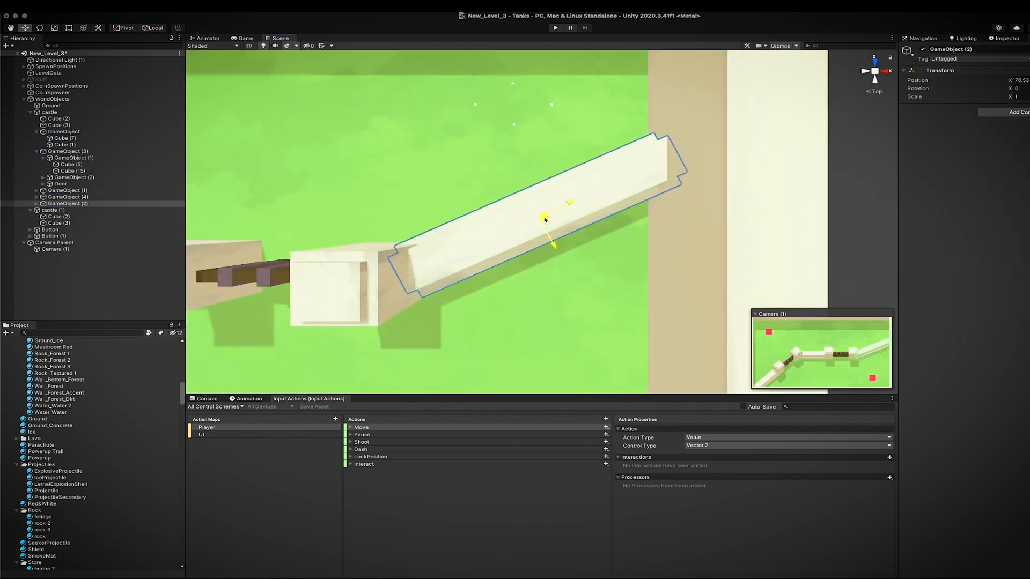
click(62, 132)
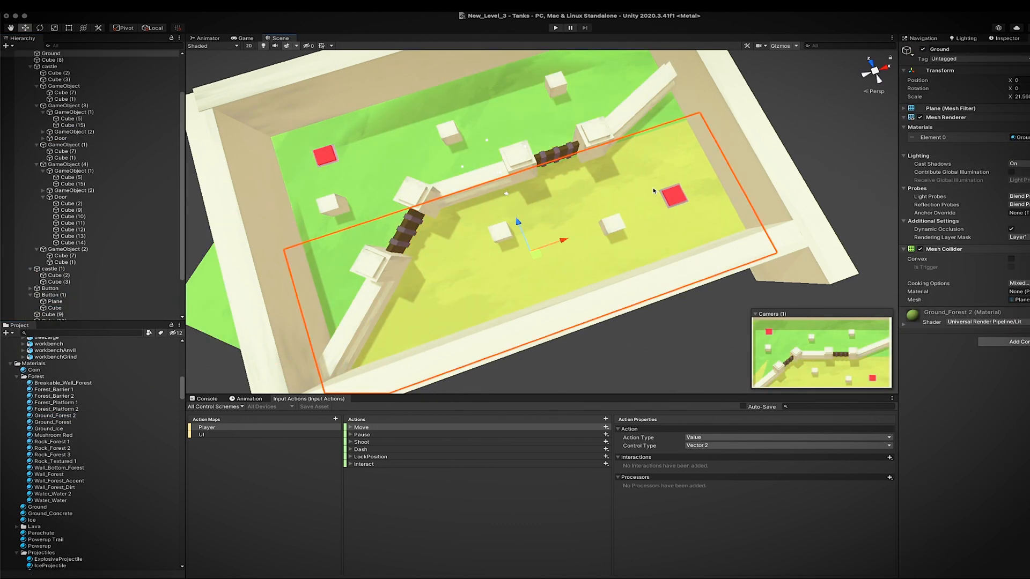
click(556, 28)
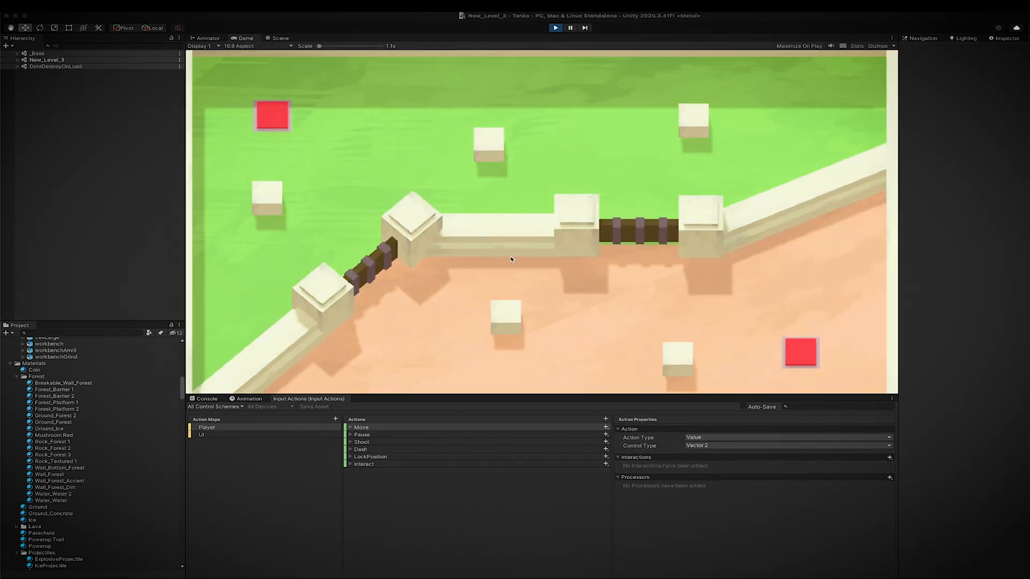
click(279, 37)
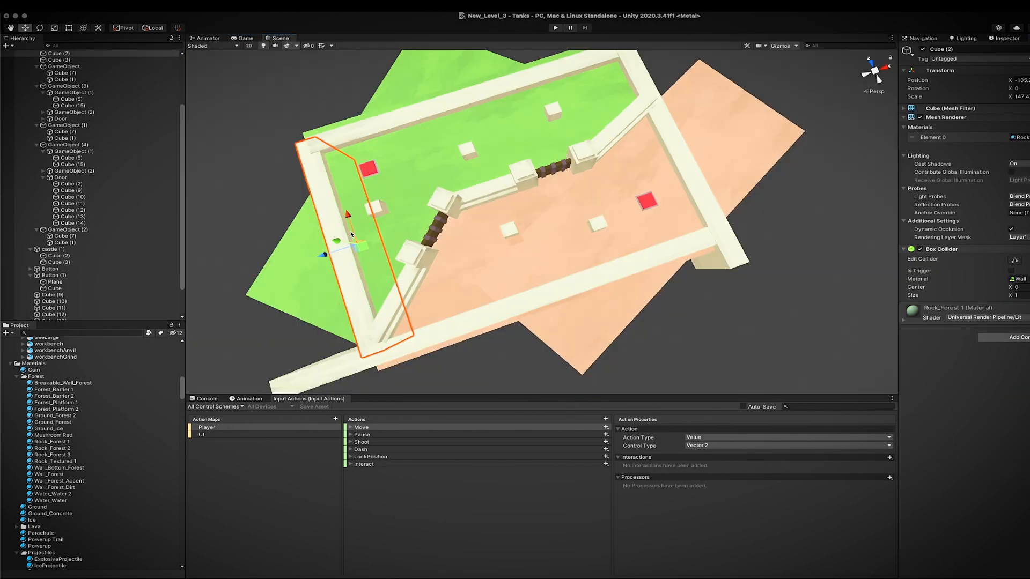